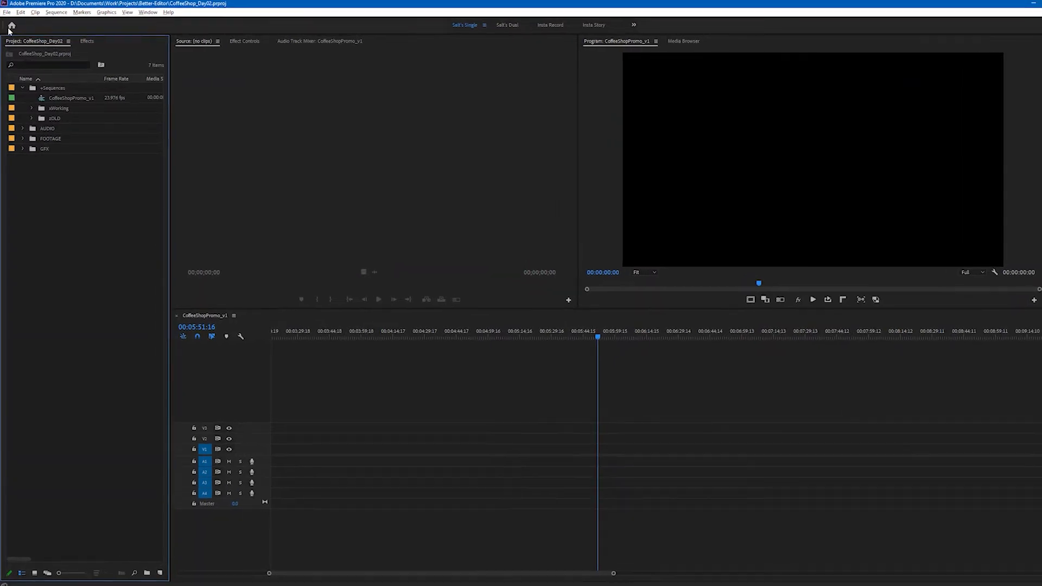
# Bring up Preferences on the General section via the Edit menu
pyautogui.click(18, 6)
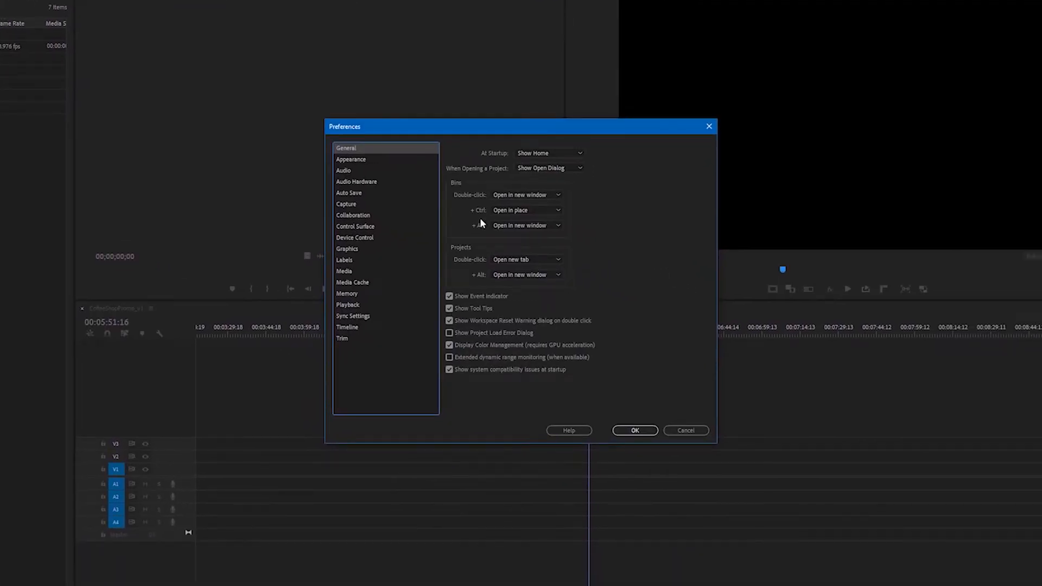
# In Audio preferences, toggle Play audio while scrubbing off and back on, leaving it enabled
pyautogui.click(343, 171)
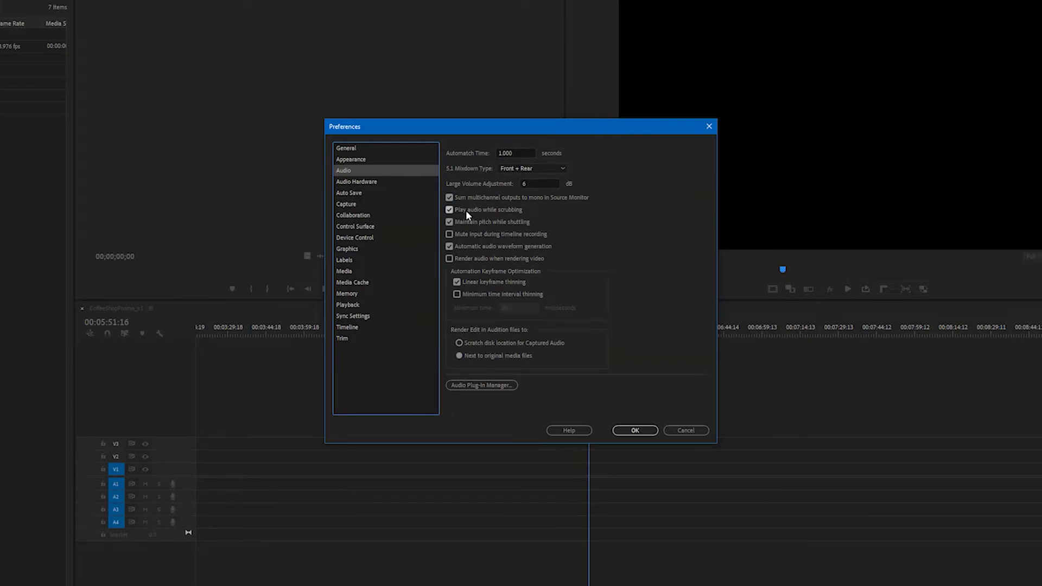
pyautogui.click(450, 209)
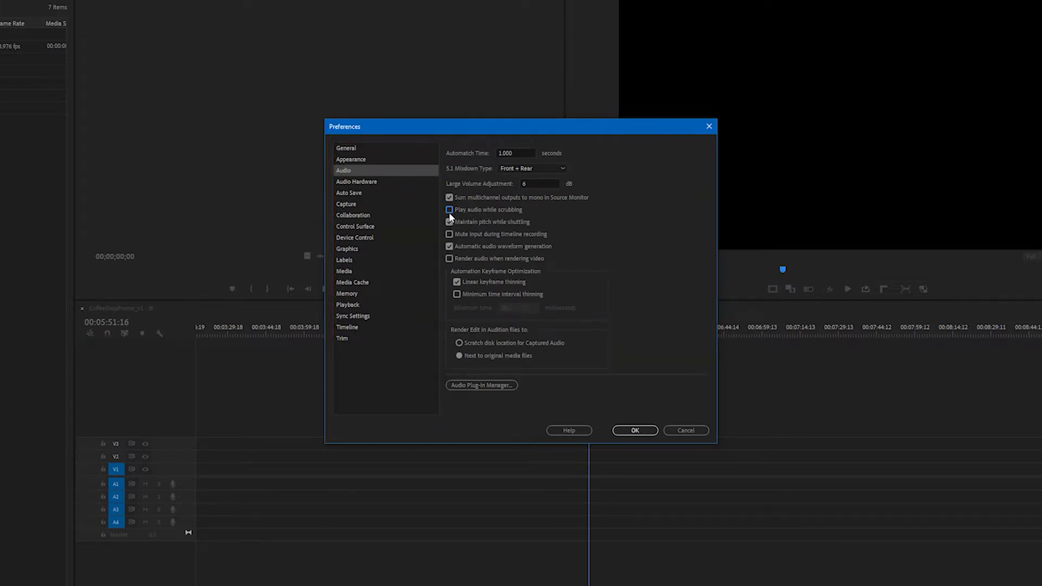
pyautogui.click(450, 209)
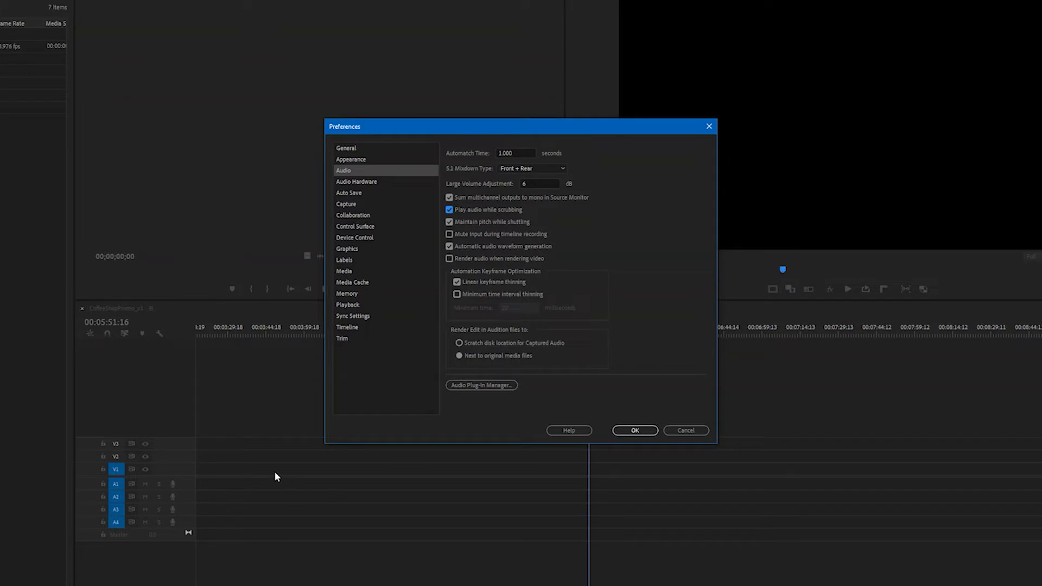
pyautogui.moveTo(652, 469)
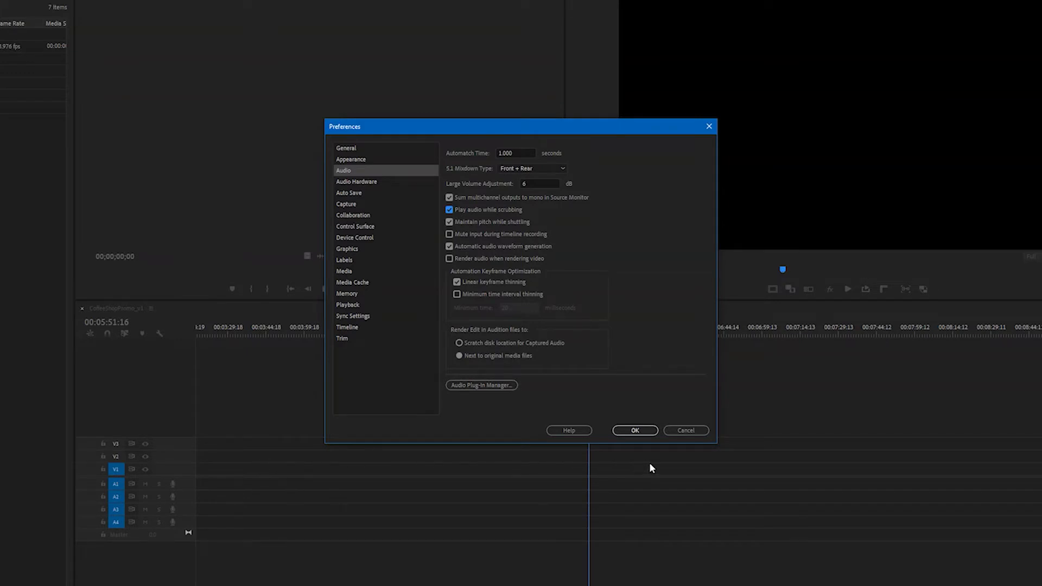
pyautogui.moveTo(675, 474)
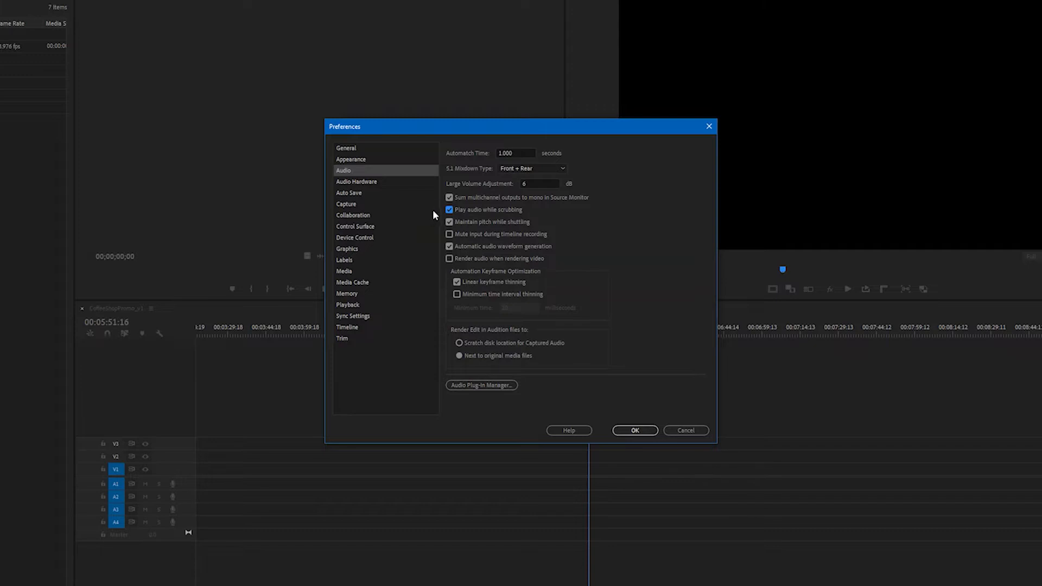
pyautogui.moveTo(367, 206)
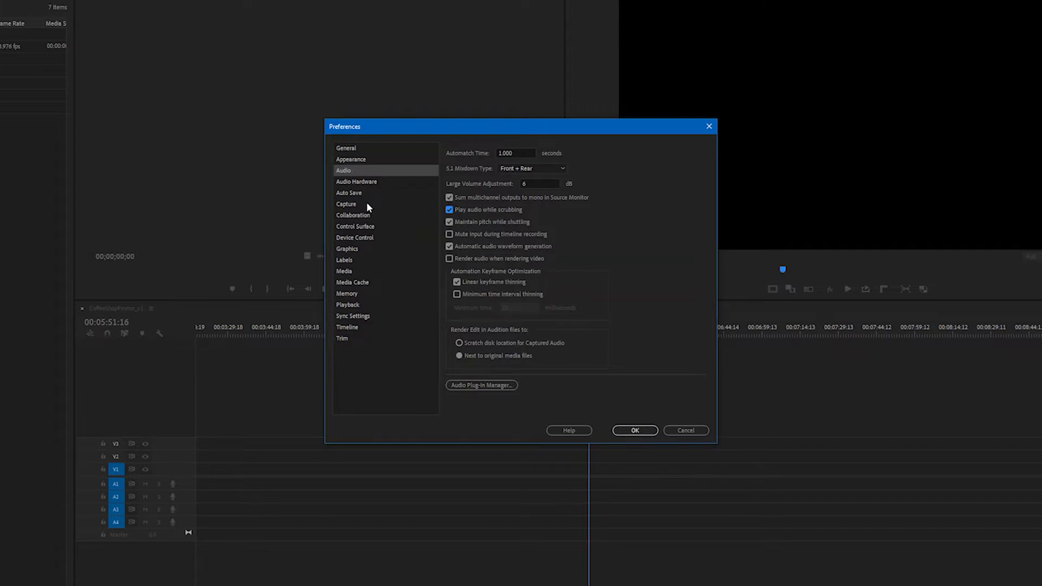
# Review Trim preferences, leaving the roll/ripple trim options checked, and accept with OK
pyautogui.click(343, 339)
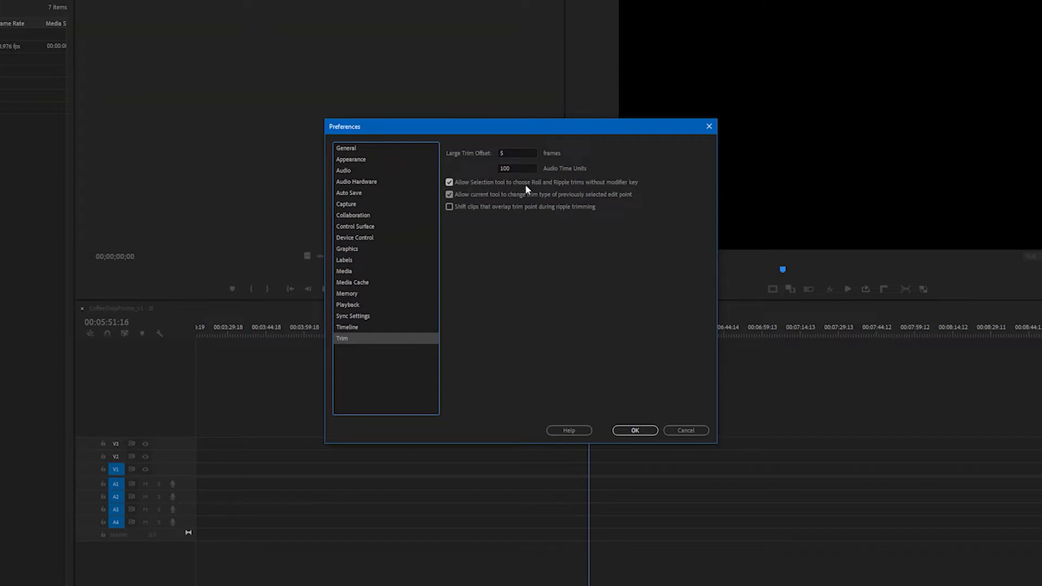
pyautogui.moveTo(523, 191)
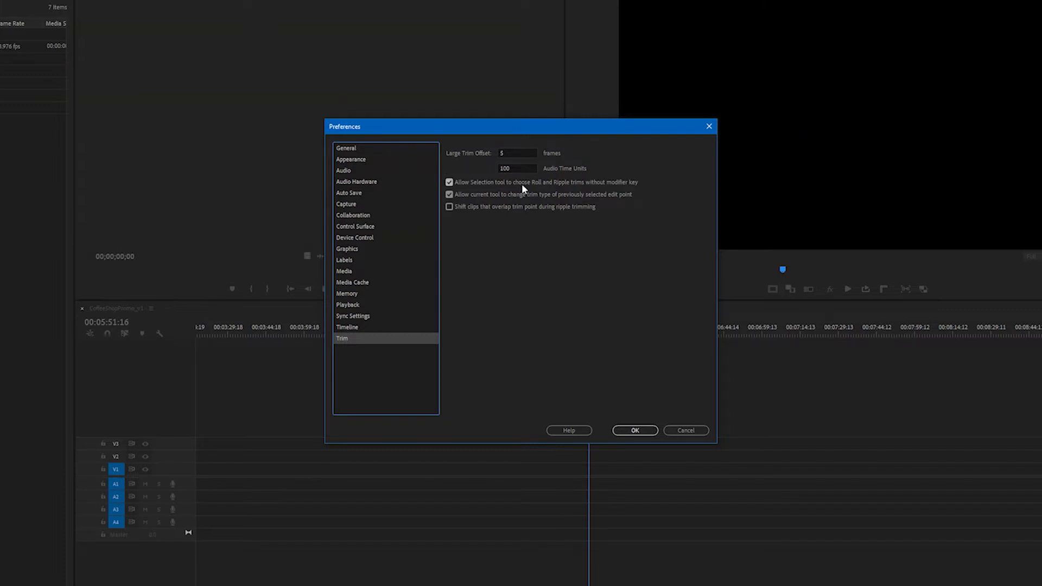
pyautogui.moveTo(519, 185)
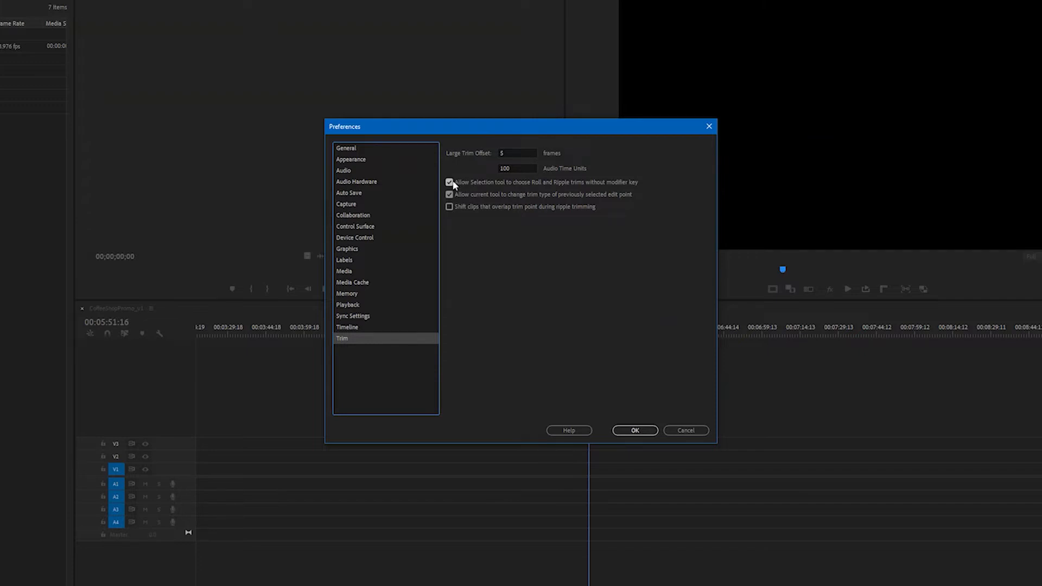
pyautogui.click(449, 194)
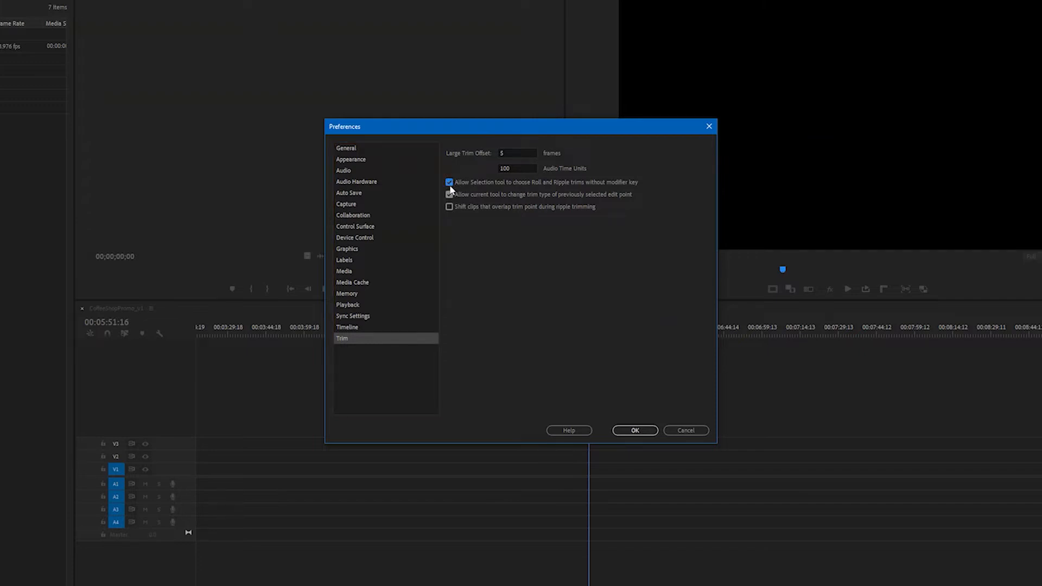
pyautogui.click(450, 195)
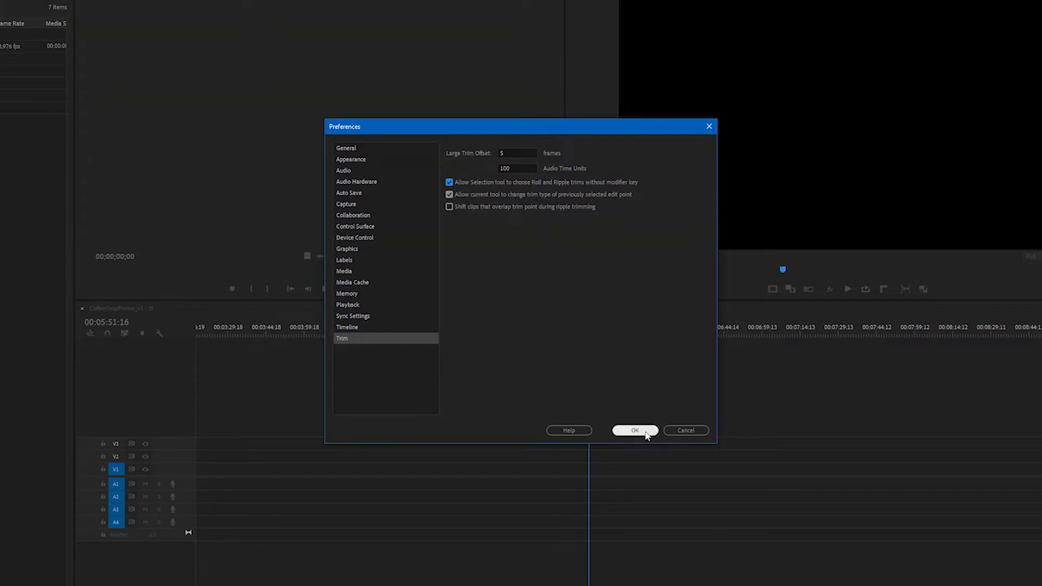
pyautogui.click(636, 430)
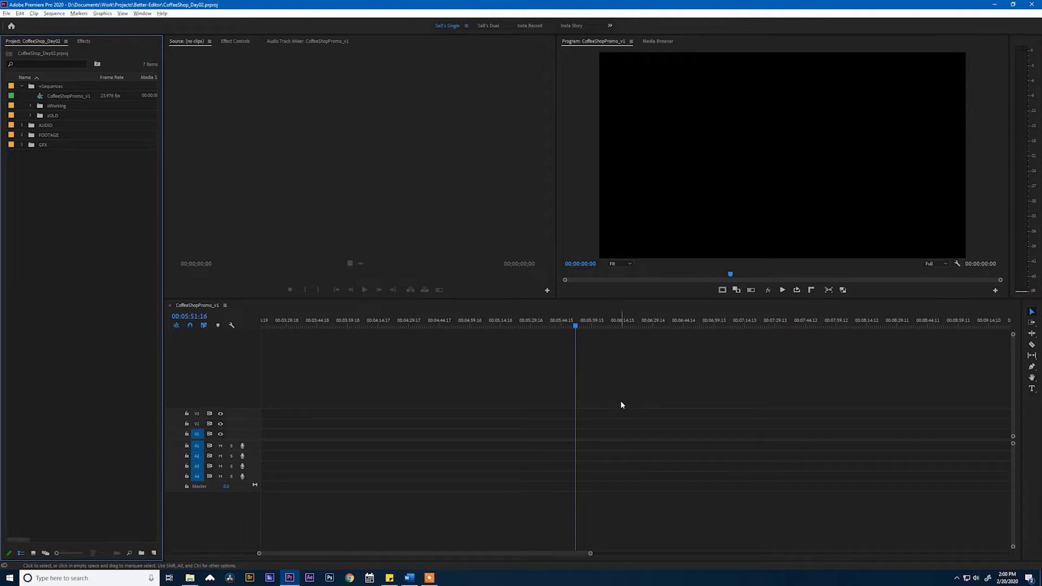
pyautogui.moveTo(338, 213)
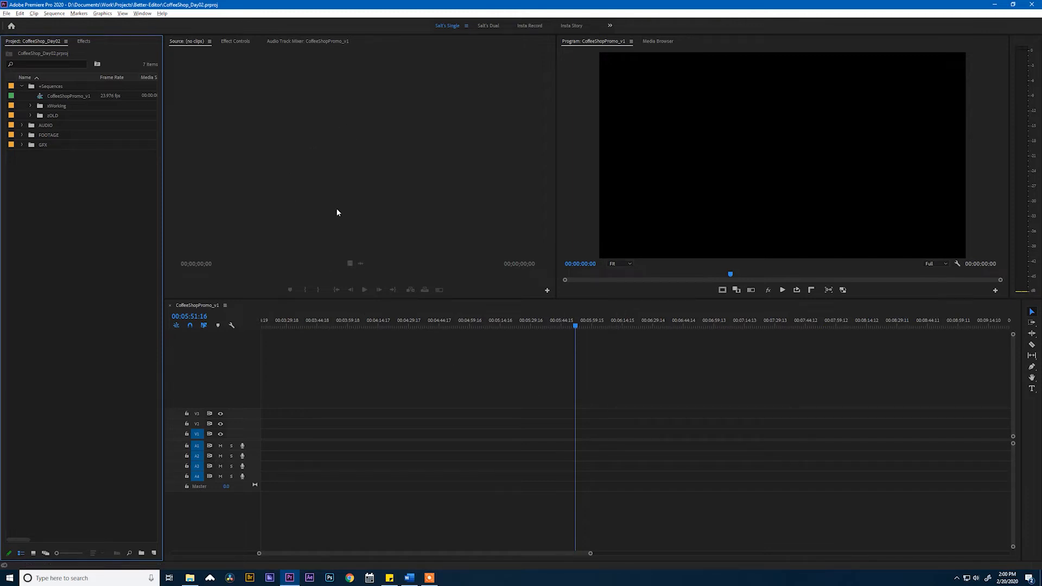
pyautogui.moveTo(662, 432)
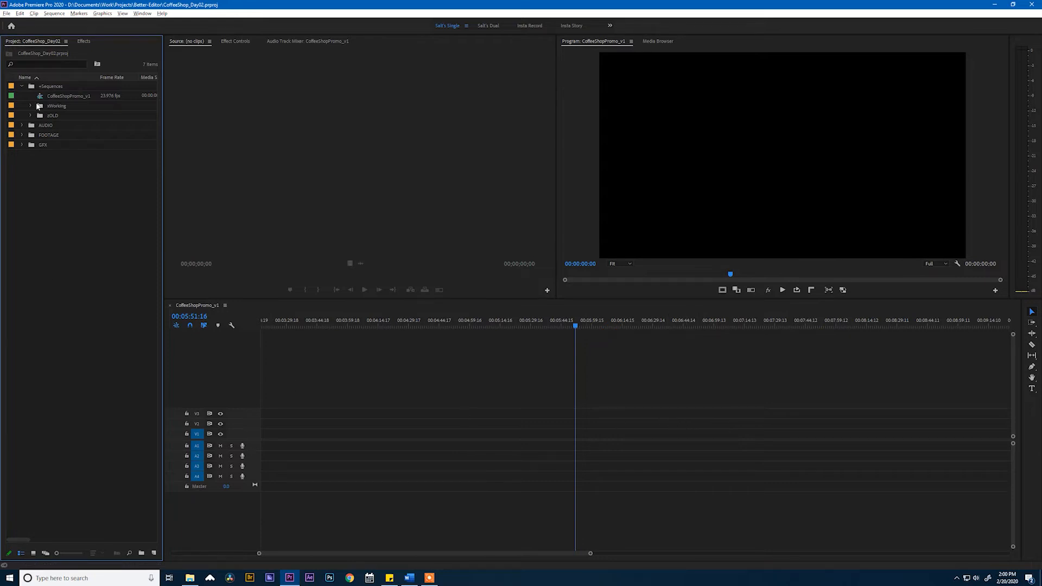
pyautogui.moveTo(716, 376)
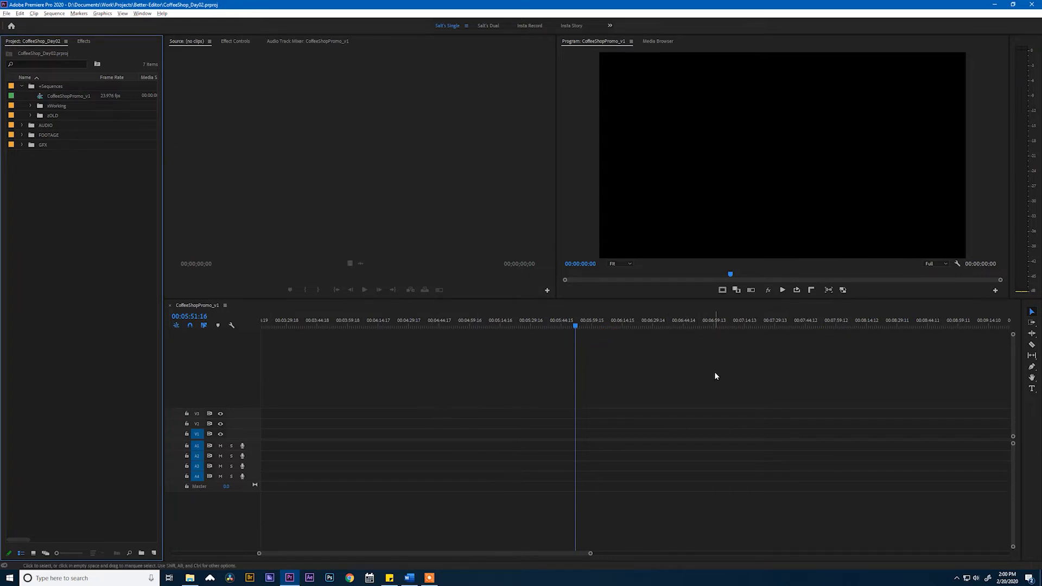
pyautogui.moveTo(712, 391)
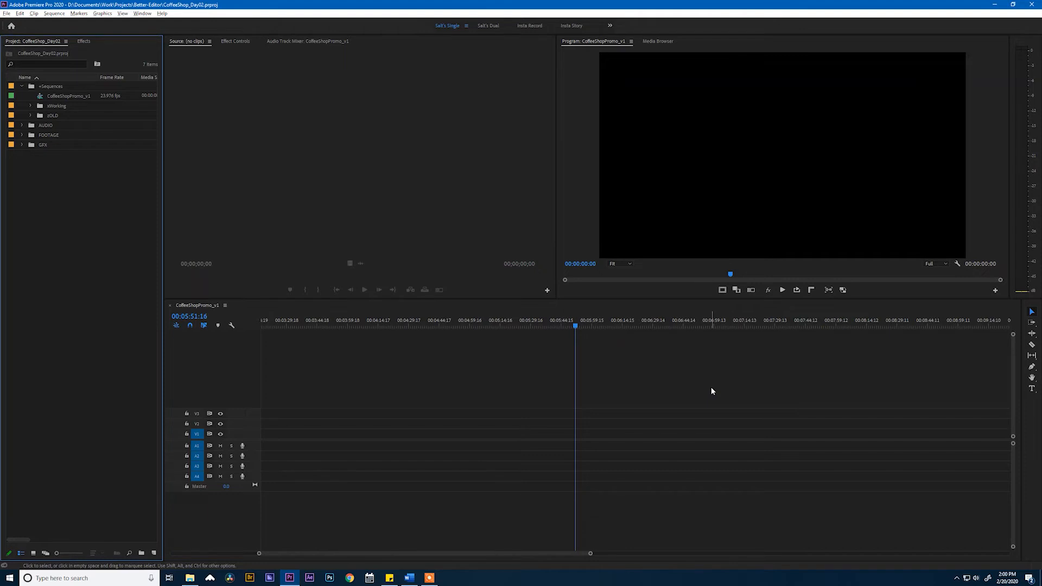
pyautogui.moveTo(710, 391)
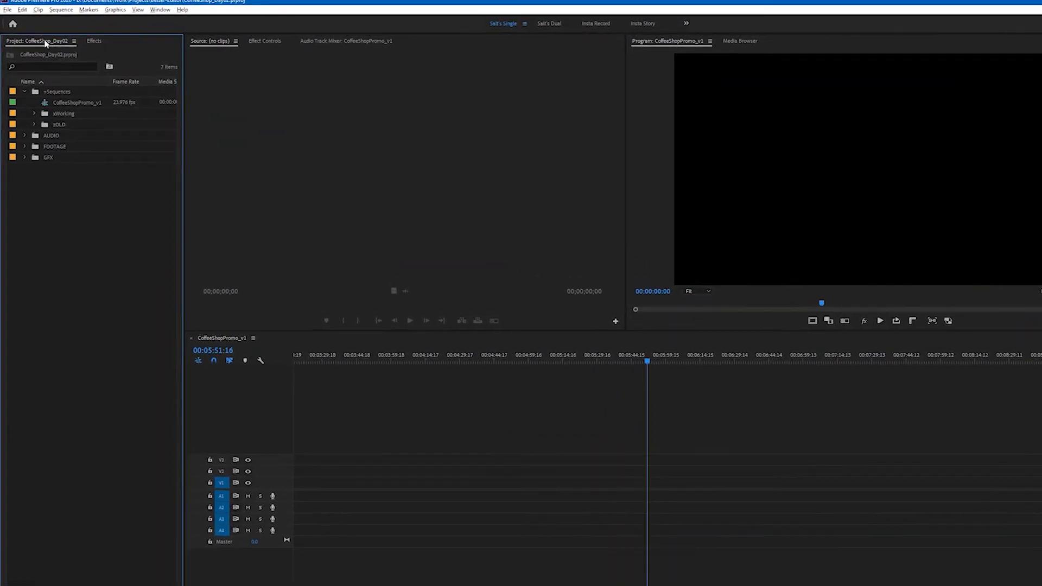
# Bring up the Keyboard Shortcuts editor from the Edit menu and focus the command search field
pyautogui.click(20, 5)
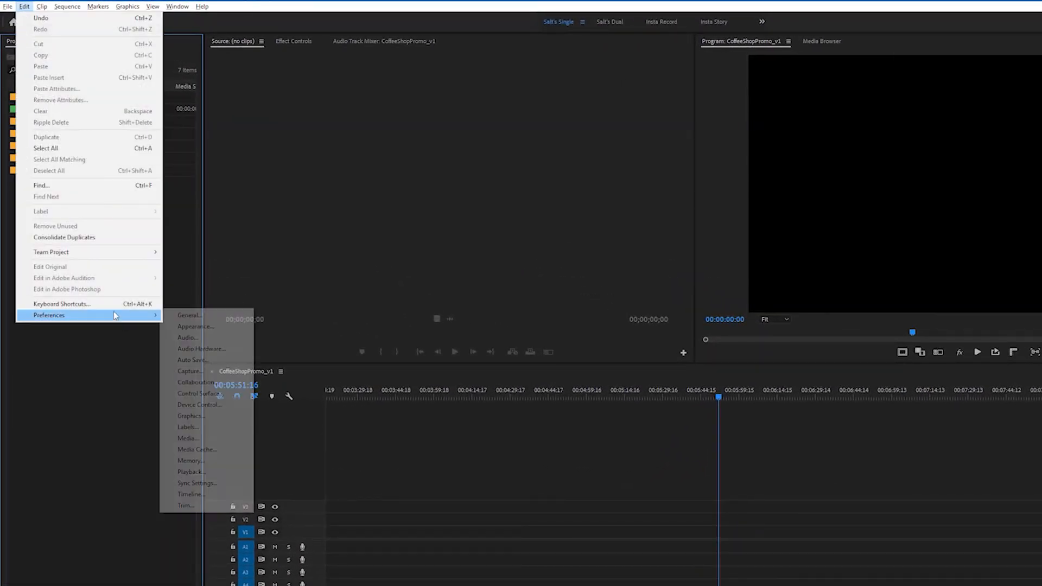
pyautogui.click(59, 304)
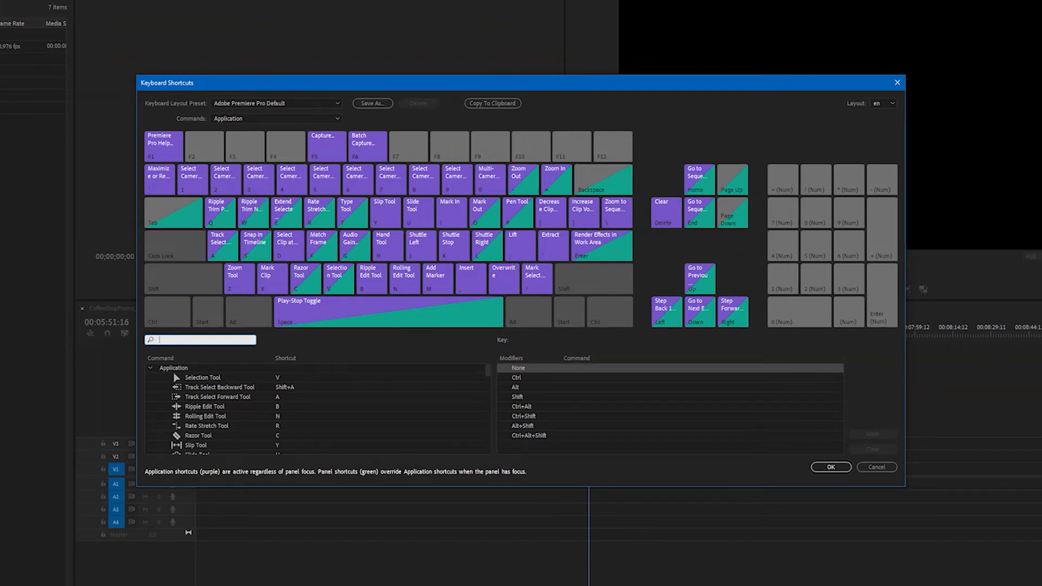
pyautogui.moveTo(323, 345)
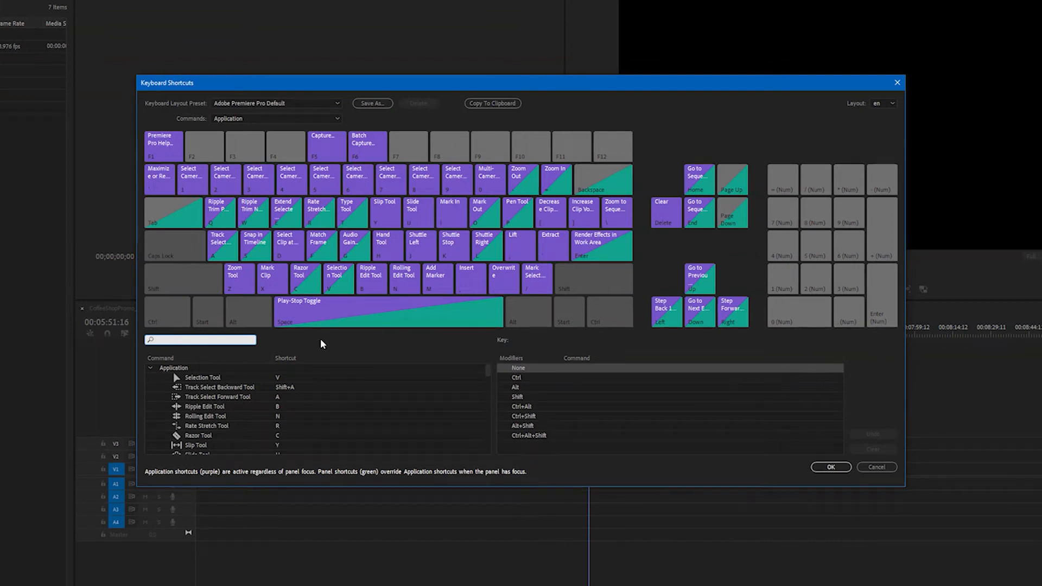
pyautogui.click(200, 340)
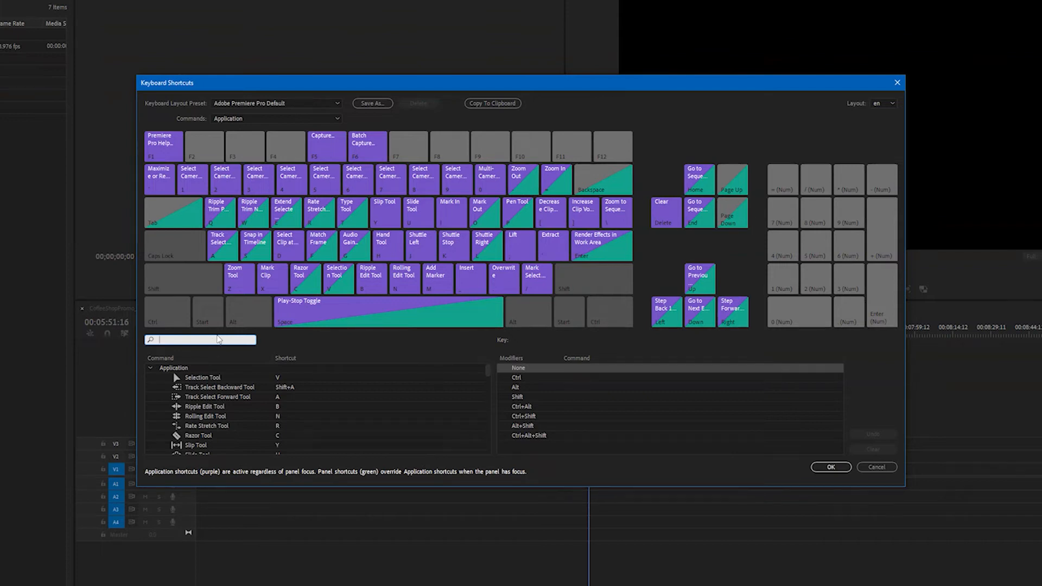
# Assign V to the Insert command, accepting the Selection Tool conflict
pyautogui.write('insert')
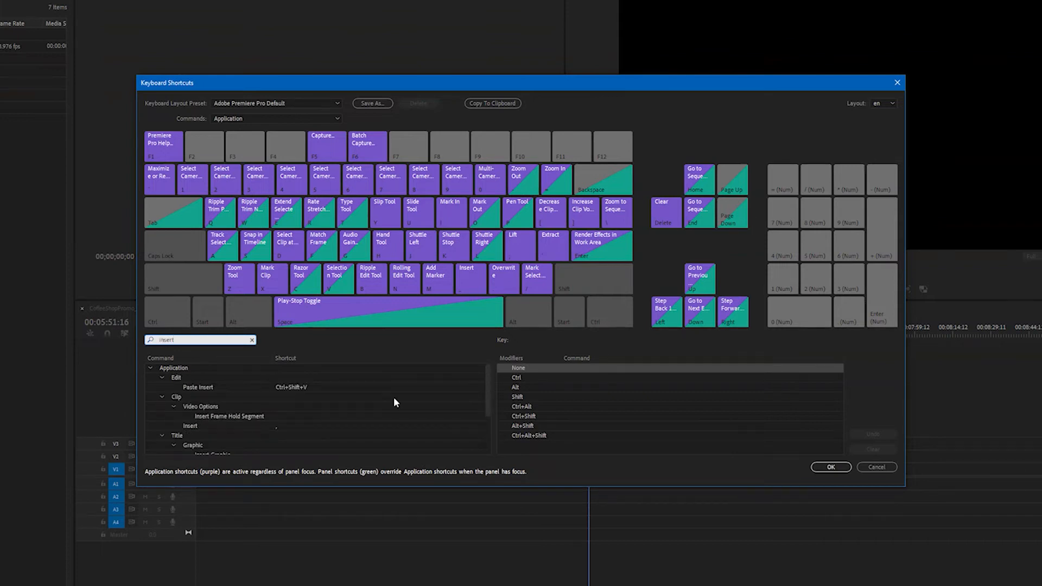
pyautogui.scroll(-3)
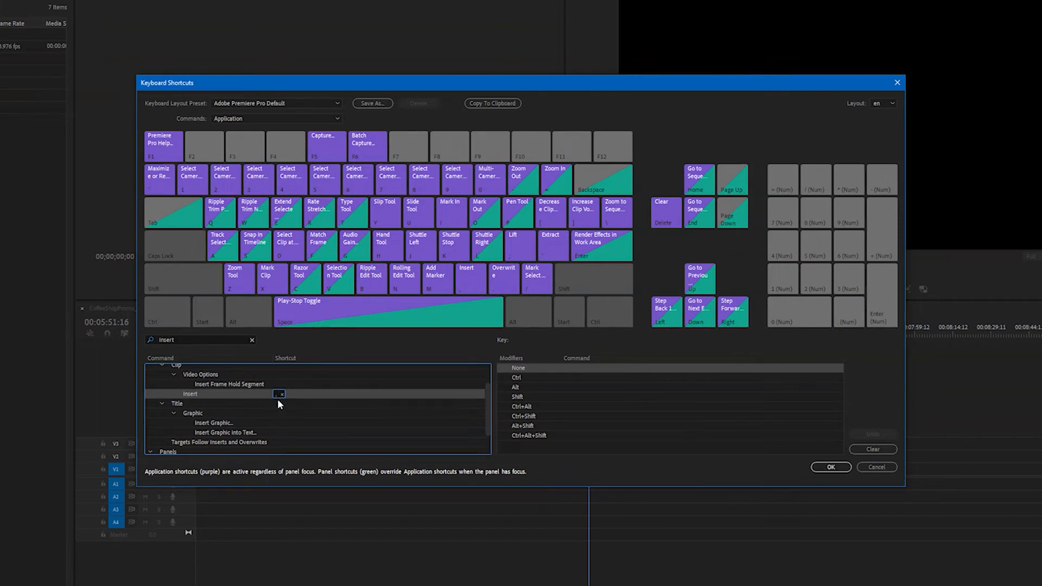
pyautogui.moveTo(284, 407)
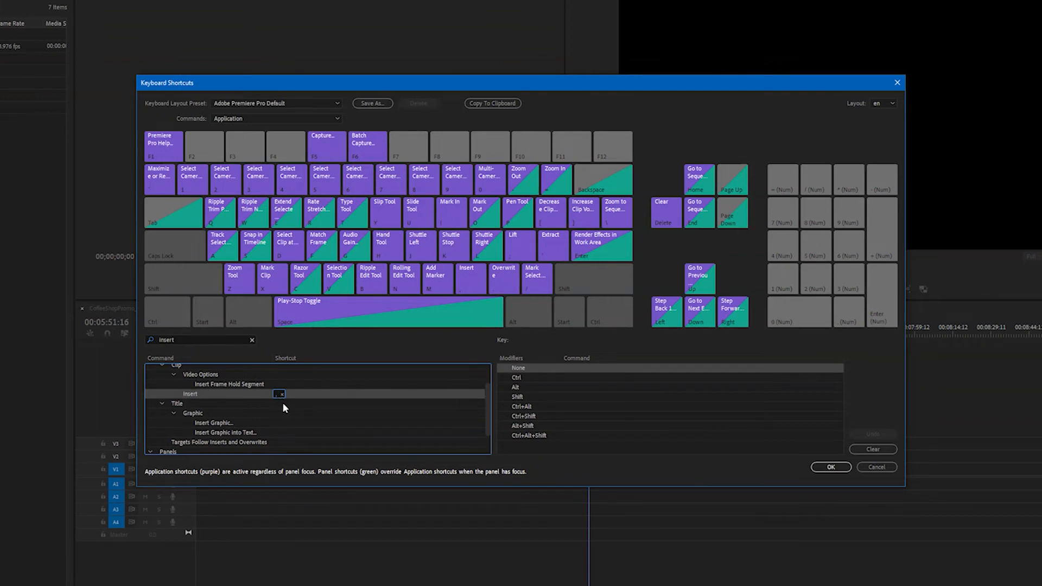
pyautogui.write('V')
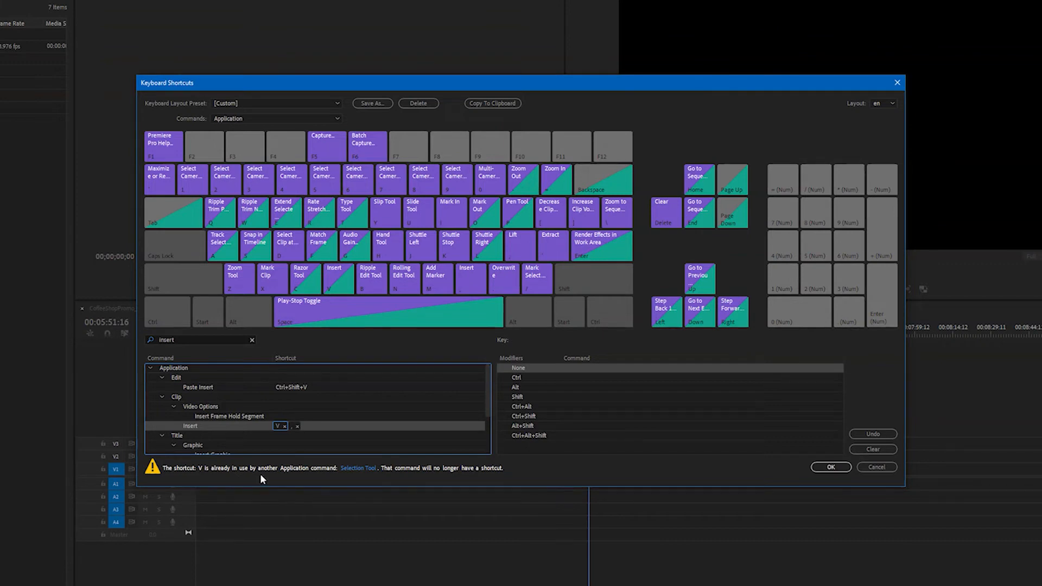
pyautogui.moveTo(299, 429)
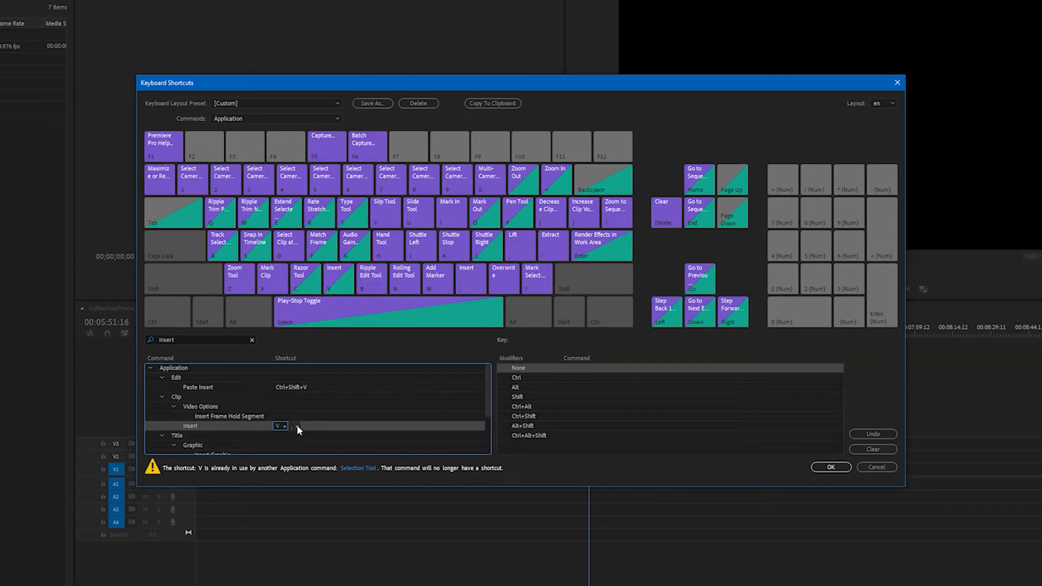
pyautogui.click(300, 440)
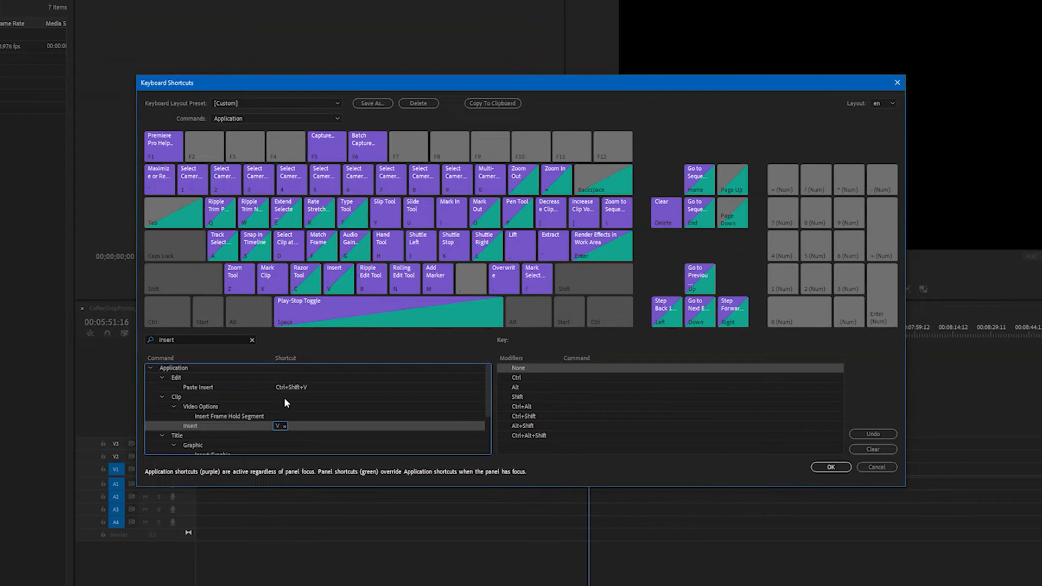
# Assign B to the Overwrite command, accepting the Ripple Edit Tool conflict
pyautogui.write('overs')
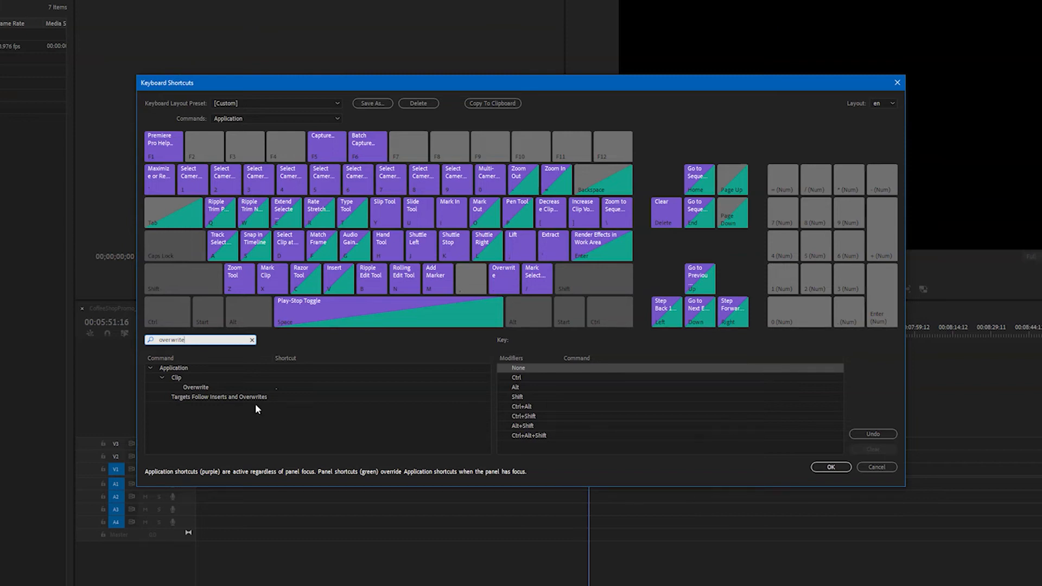
pyautogui.moveTo(249, 415)
pyautogui.write('B')
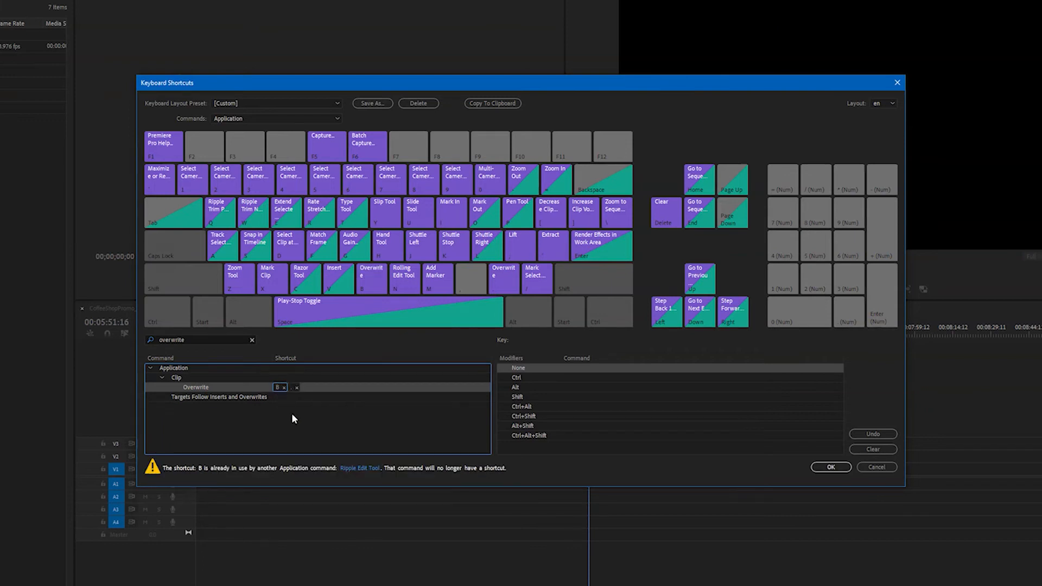
pyautogui.click(200, 340)
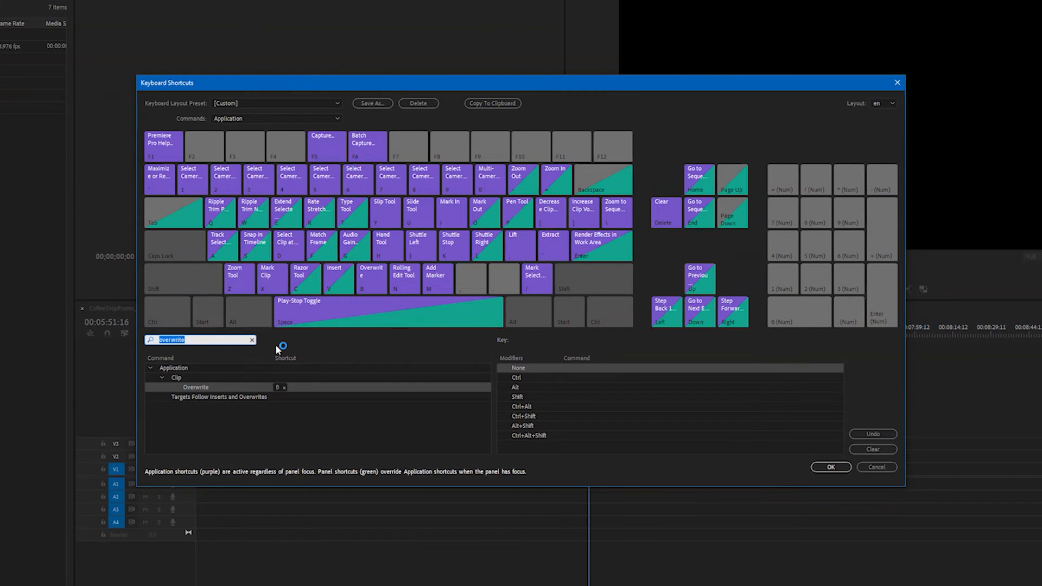
# Give Add Edit the G shortcut and remove its old Ctrl+K binding
pyautogui.write('add edit')
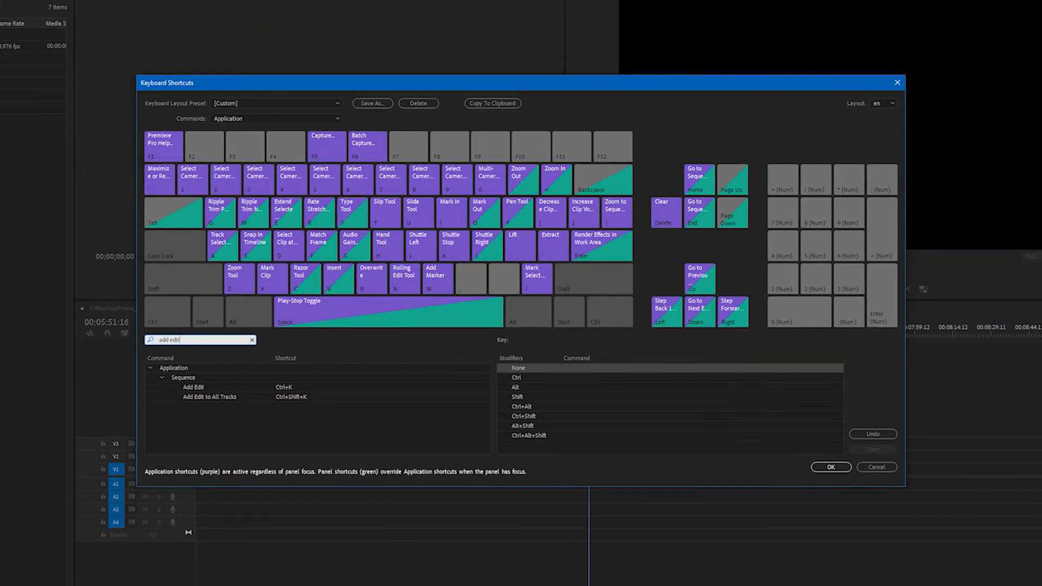
pyautogui.moveTo(286, 397)
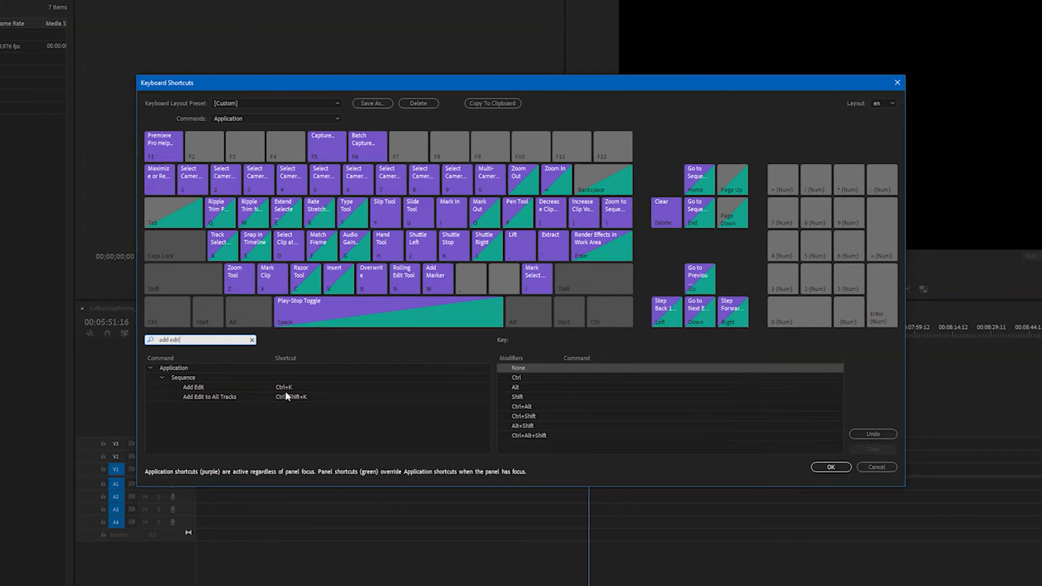
pyautogui.click(283, 386)
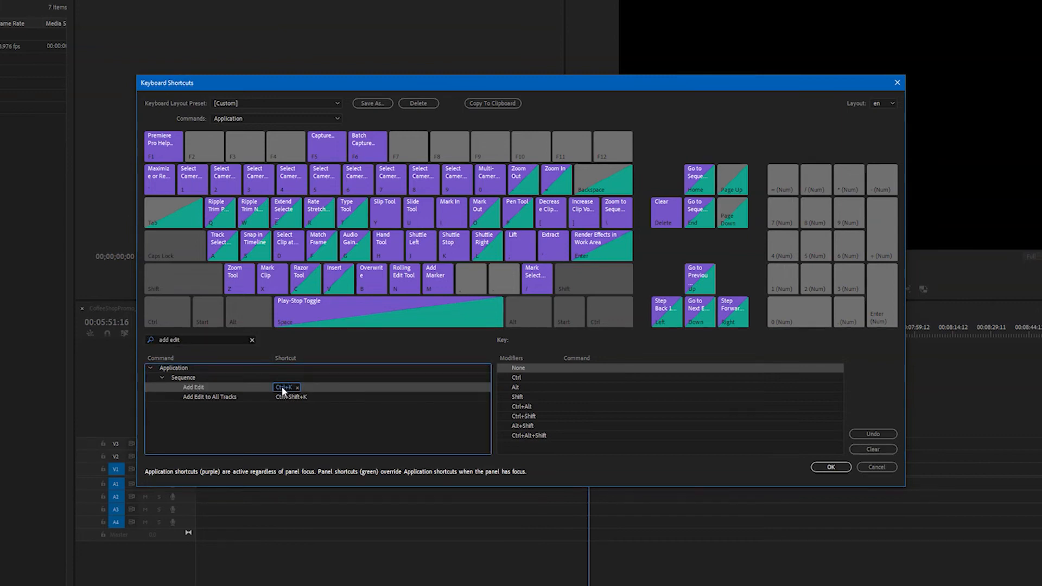
pyautogui.moveTo(288, 398)
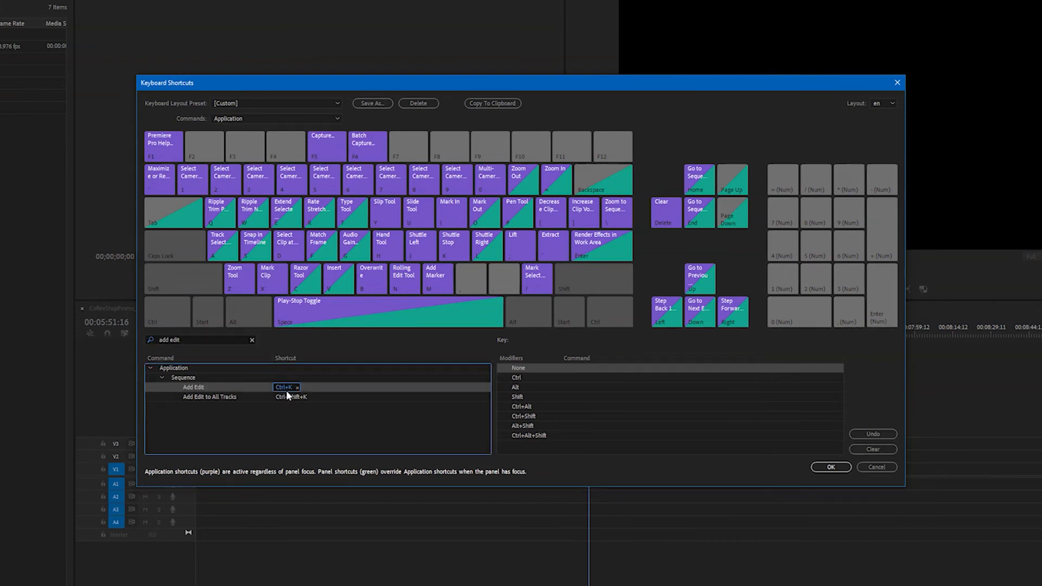
pyautogui.write('G')
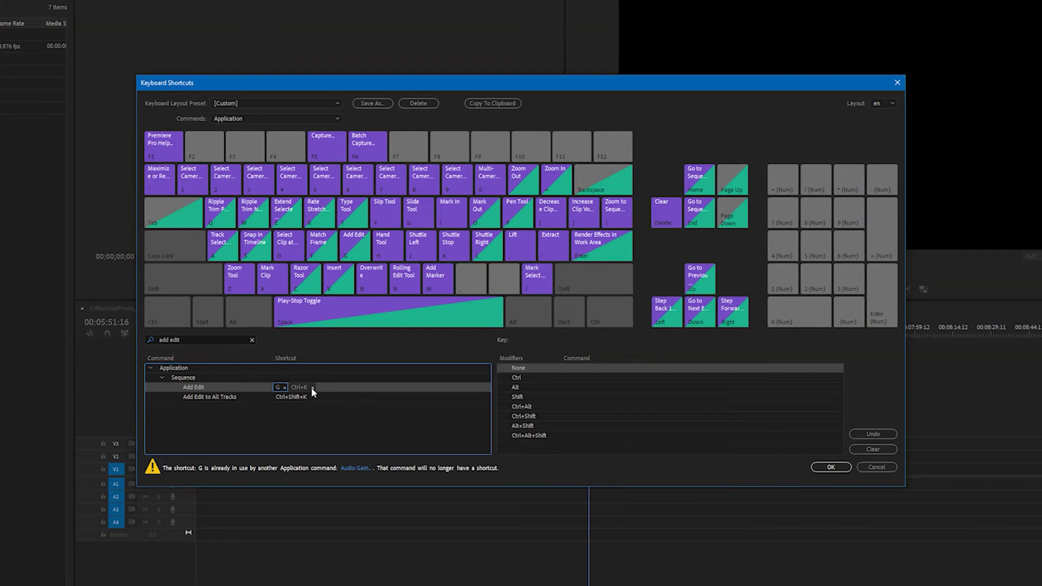
pyautogui.click(312, 387)
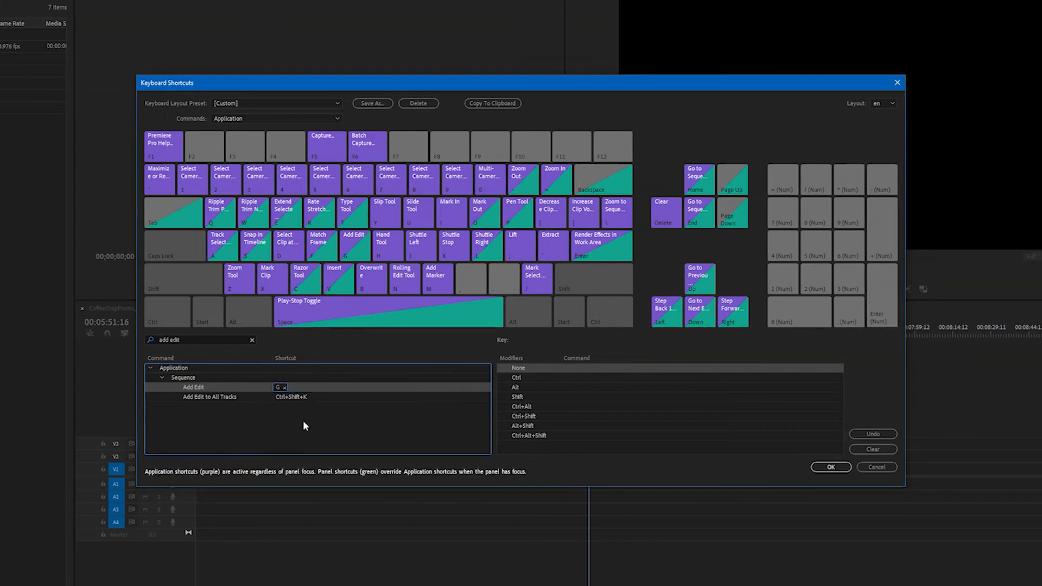
pyautogui.moveTo(292, 429)
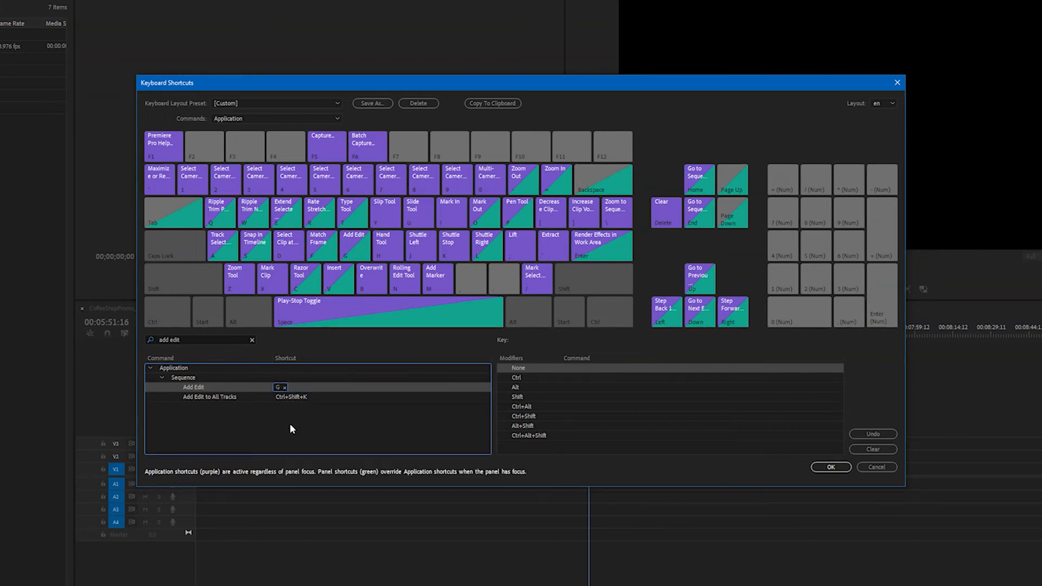
pyautogui.moveTo(290, 431)
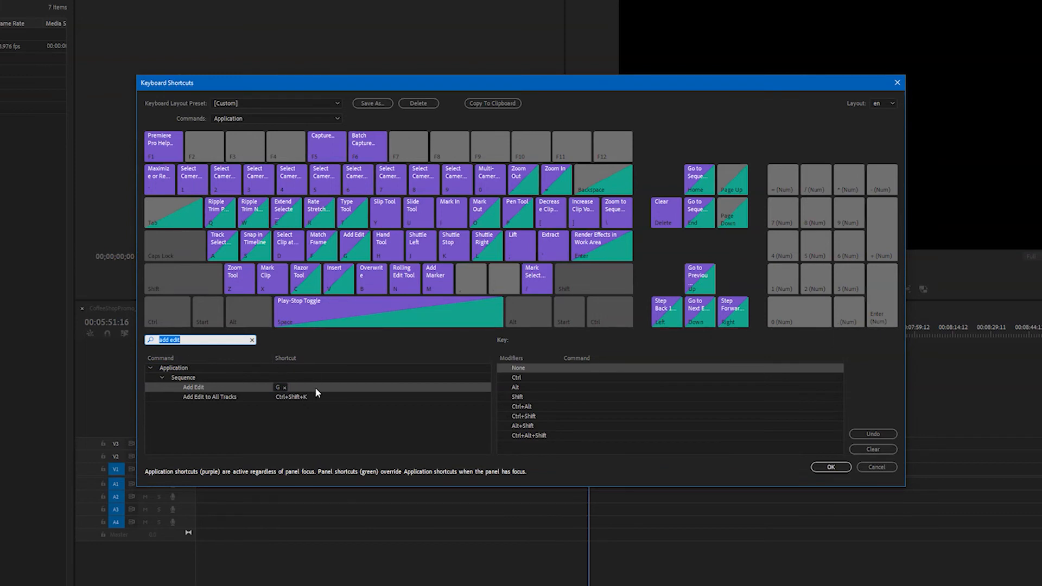
# Map Nudge Clip Selection Left/Right One Frame to comma and period, then search for the Selection Tool
pyautogui.write('nudge')
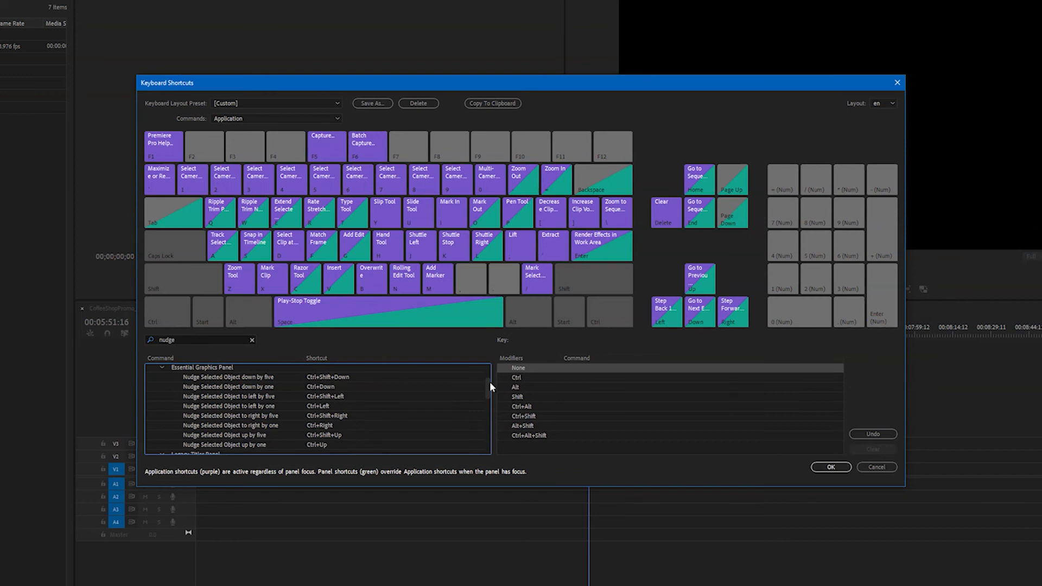
pyautogui.scroll(-3)
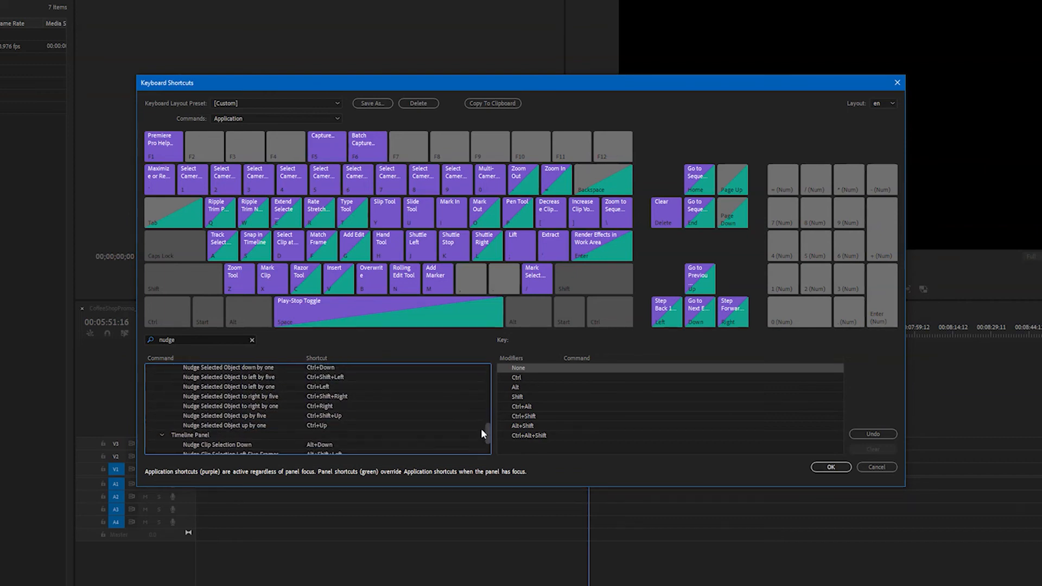
pyautogui.scroll(-3)
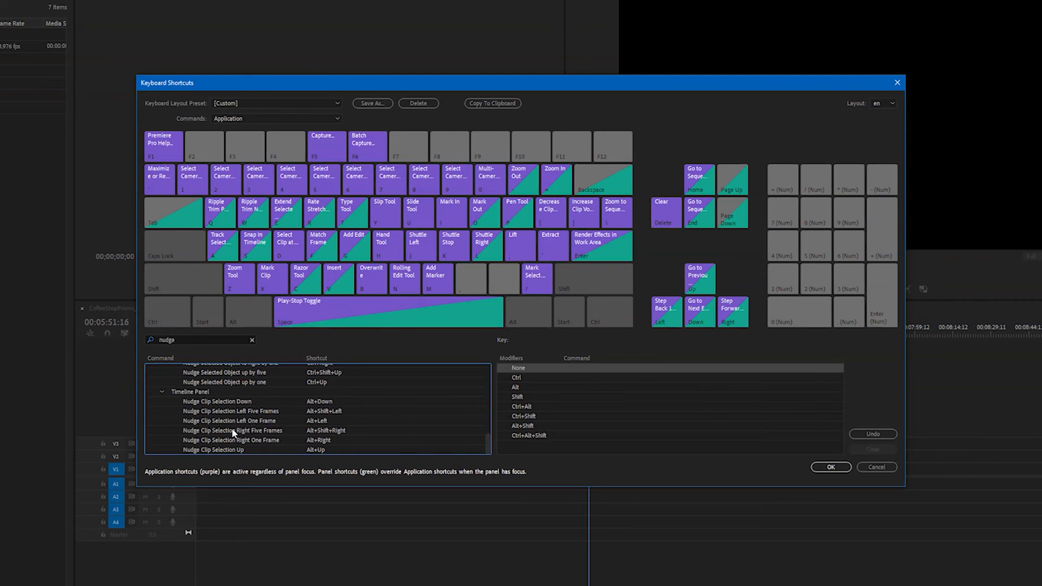
pyautogui.moveTo(320, 421)
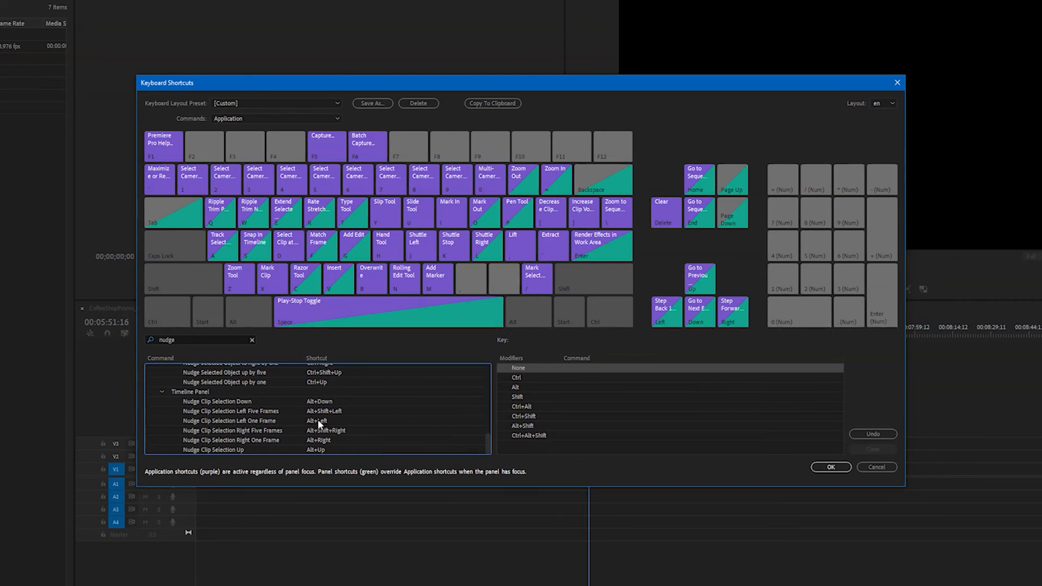
pyautogui.click(316, 421)
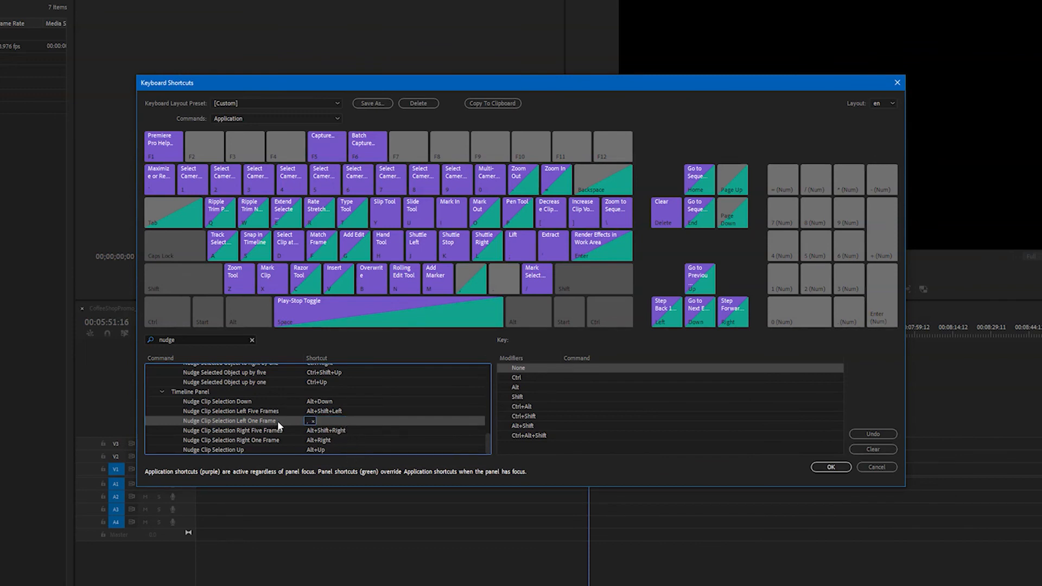
pyautogui.click(321, 441)
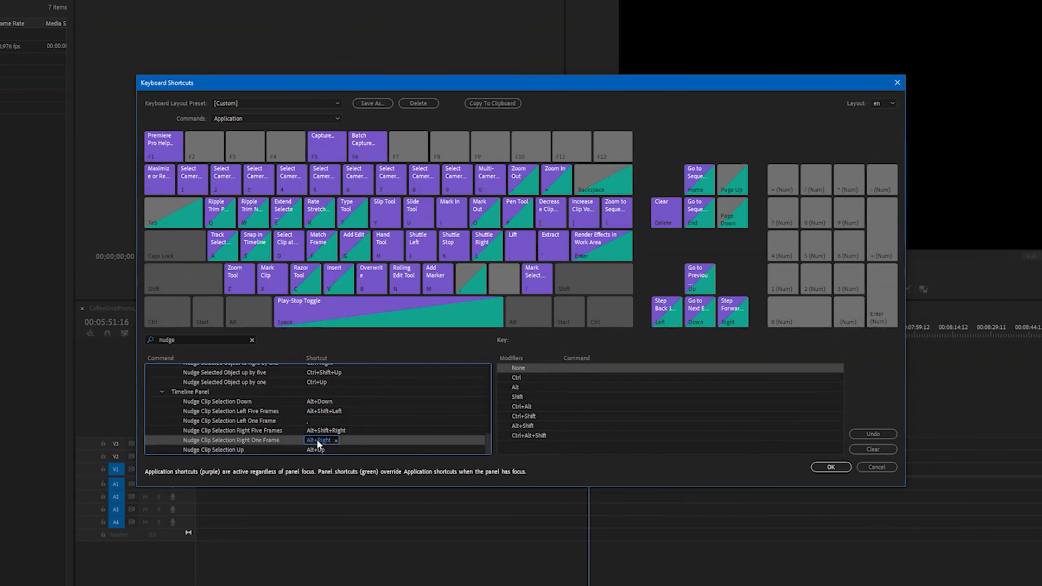
pyautogui.write('selection')
pyautogui.write('A')
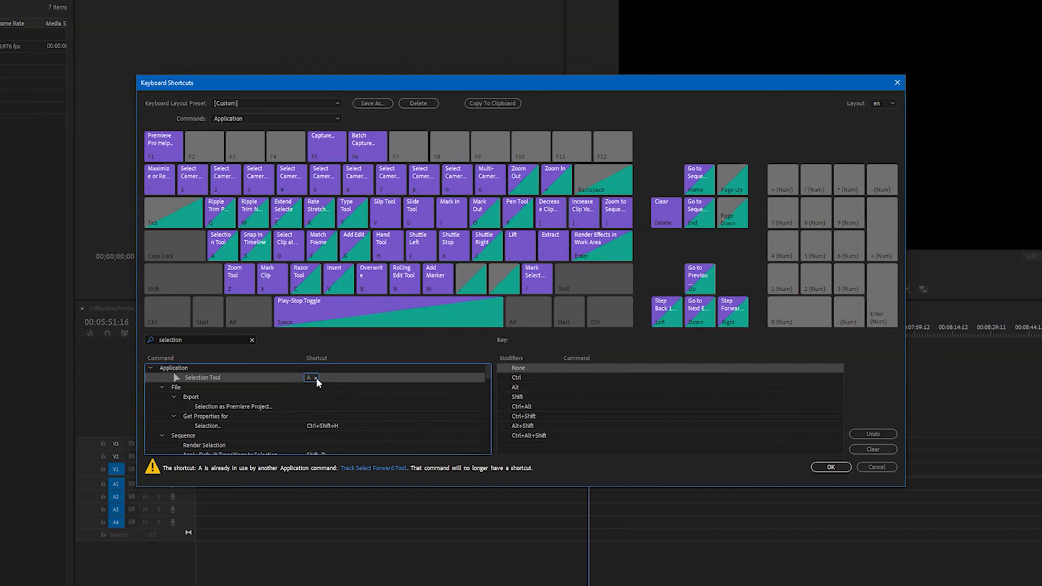
pyautogui.moveTo(335, 383)
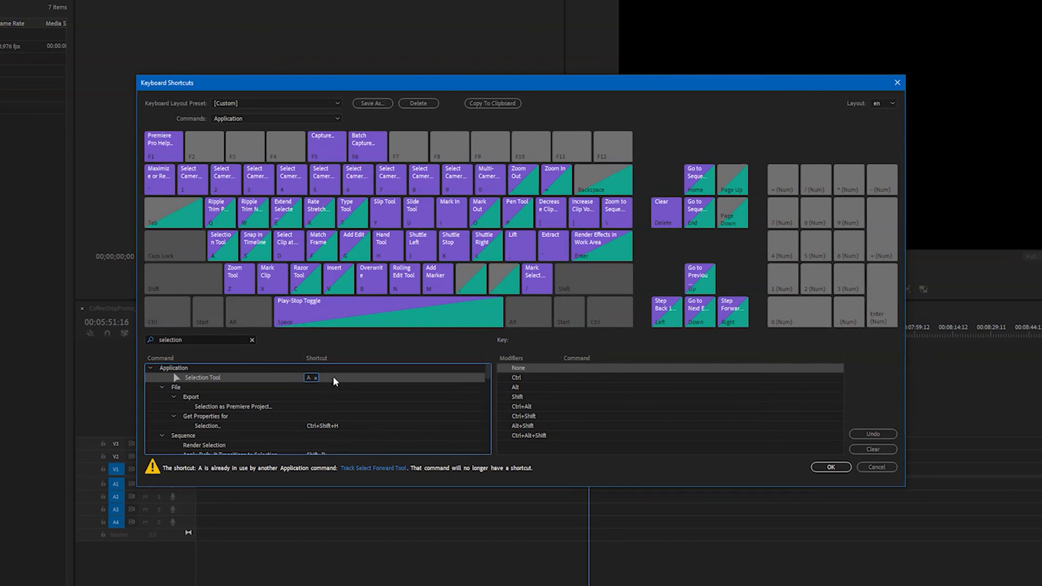
pyautogui.moveTo(325, 384)
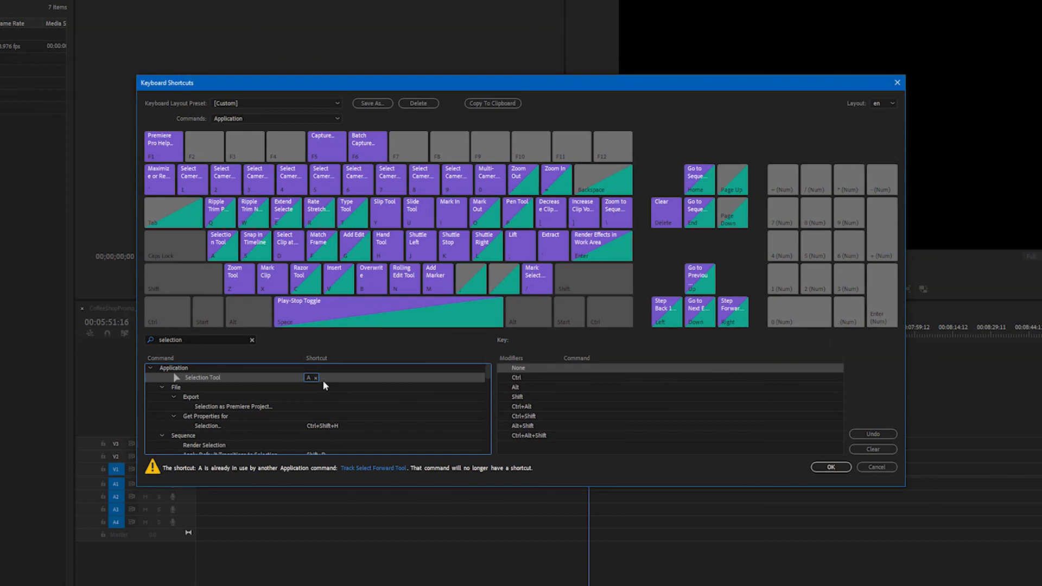
# Save the custom shortcut layout as a named preset starting with 'Bet'
pyautogui.click(371, 104)
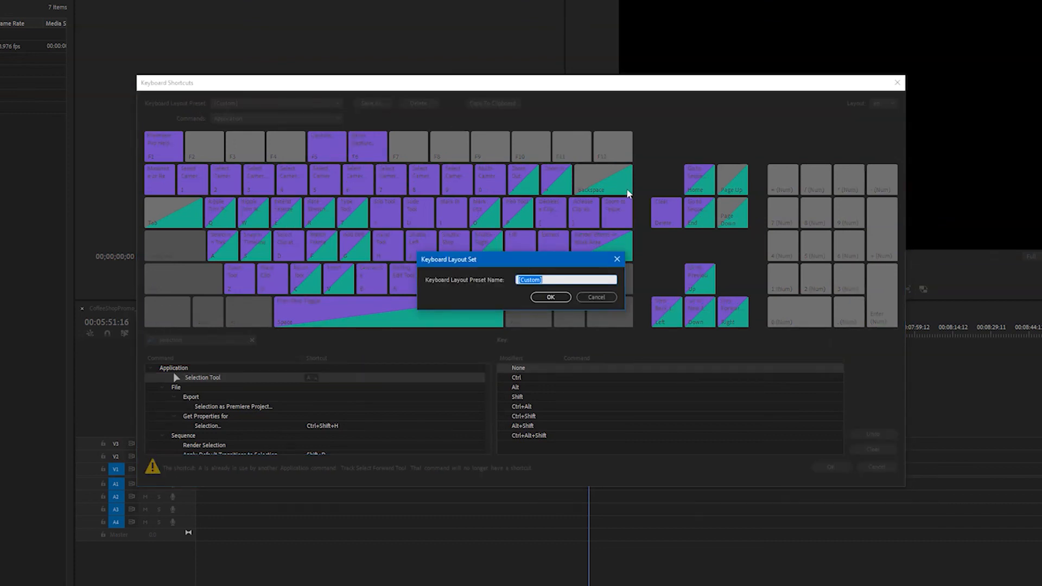
pyautogui.write('Bet')
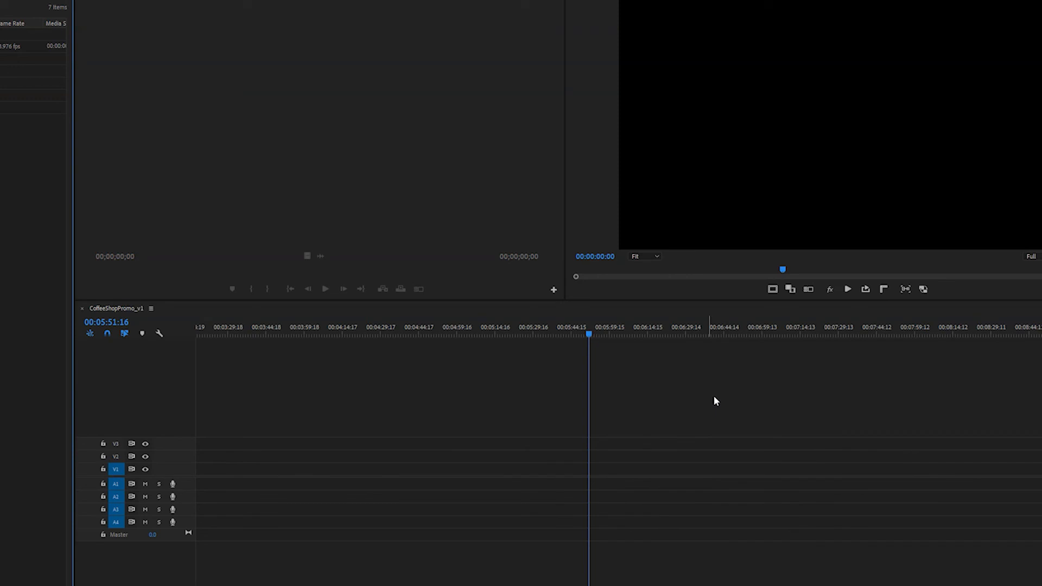
pyautogui.moveTo(710, 404)
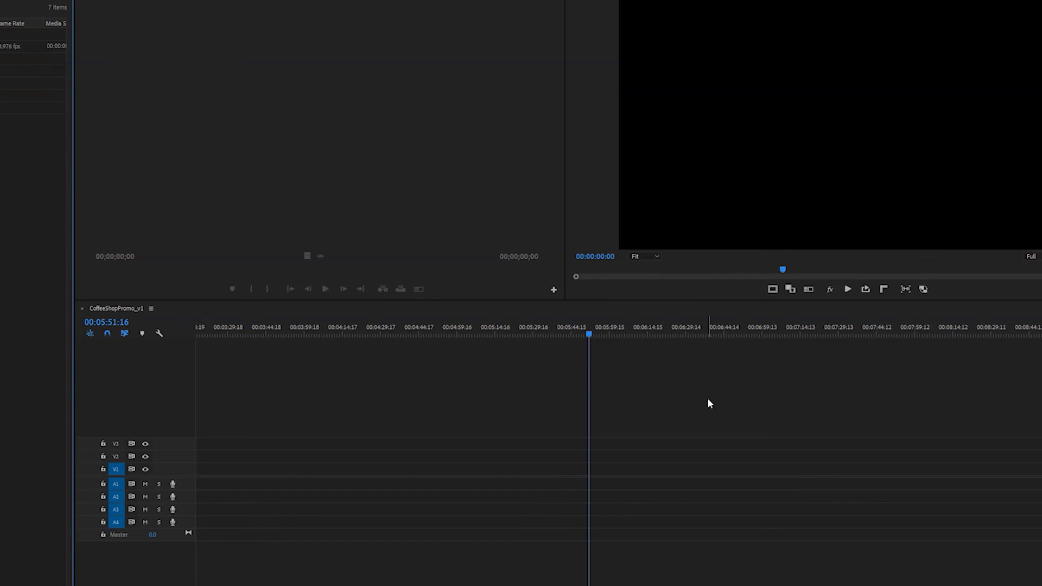
# Save the project with Ctrl+S
pyautogui.press('Ctrl+s')
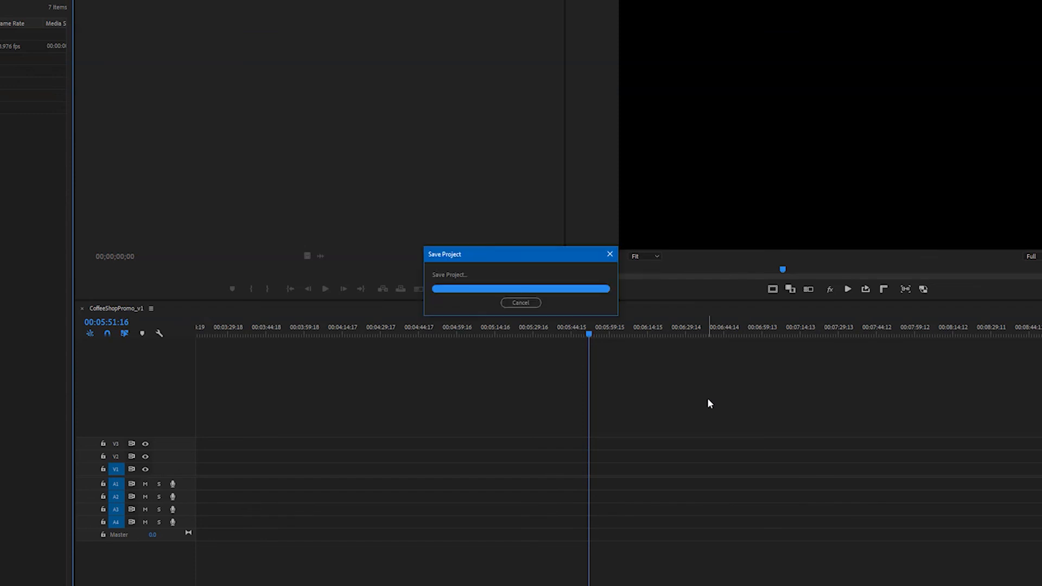